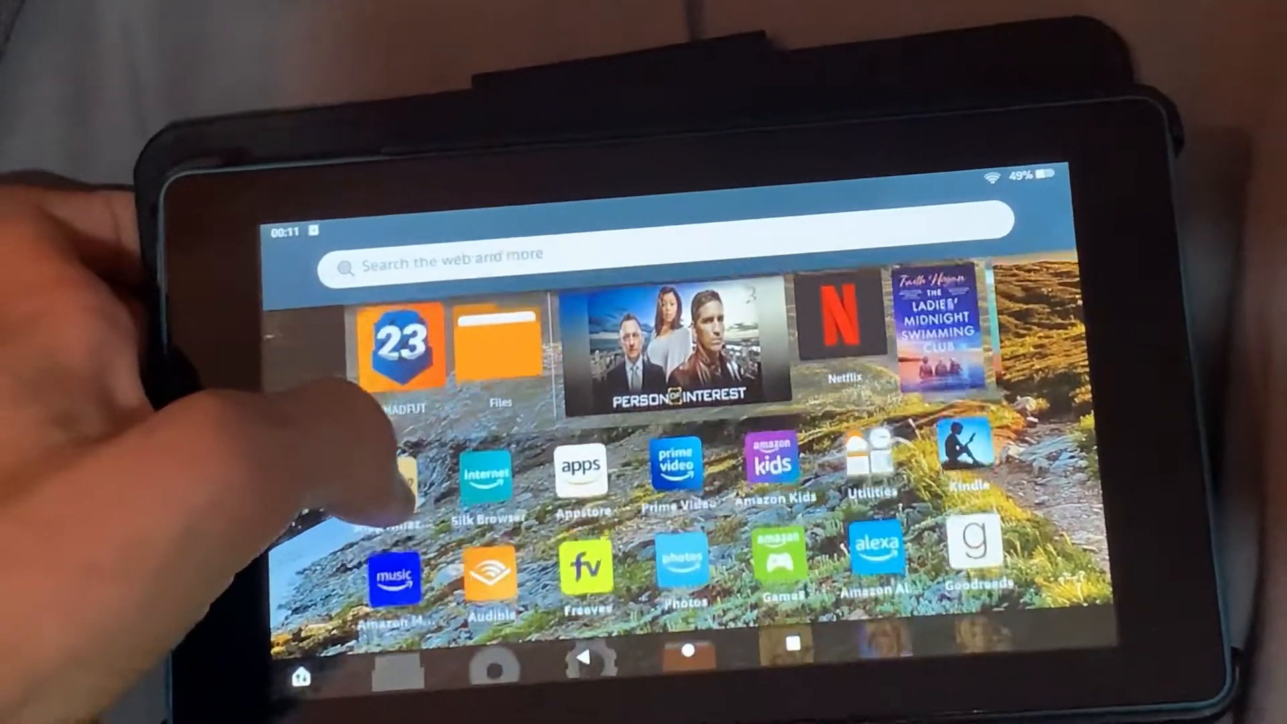
- Reach the Apps from unknown sources setting in Settings > Security & Privacy
scroll(down, 3)
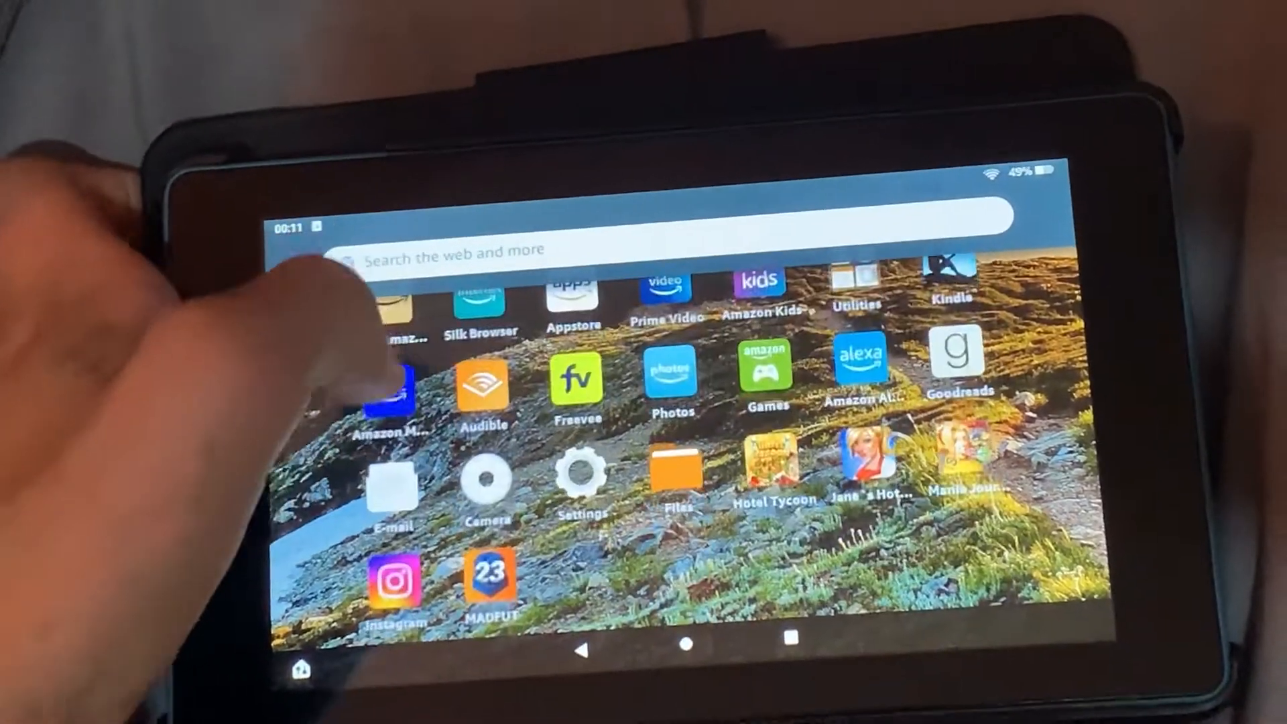
click(581, 476)
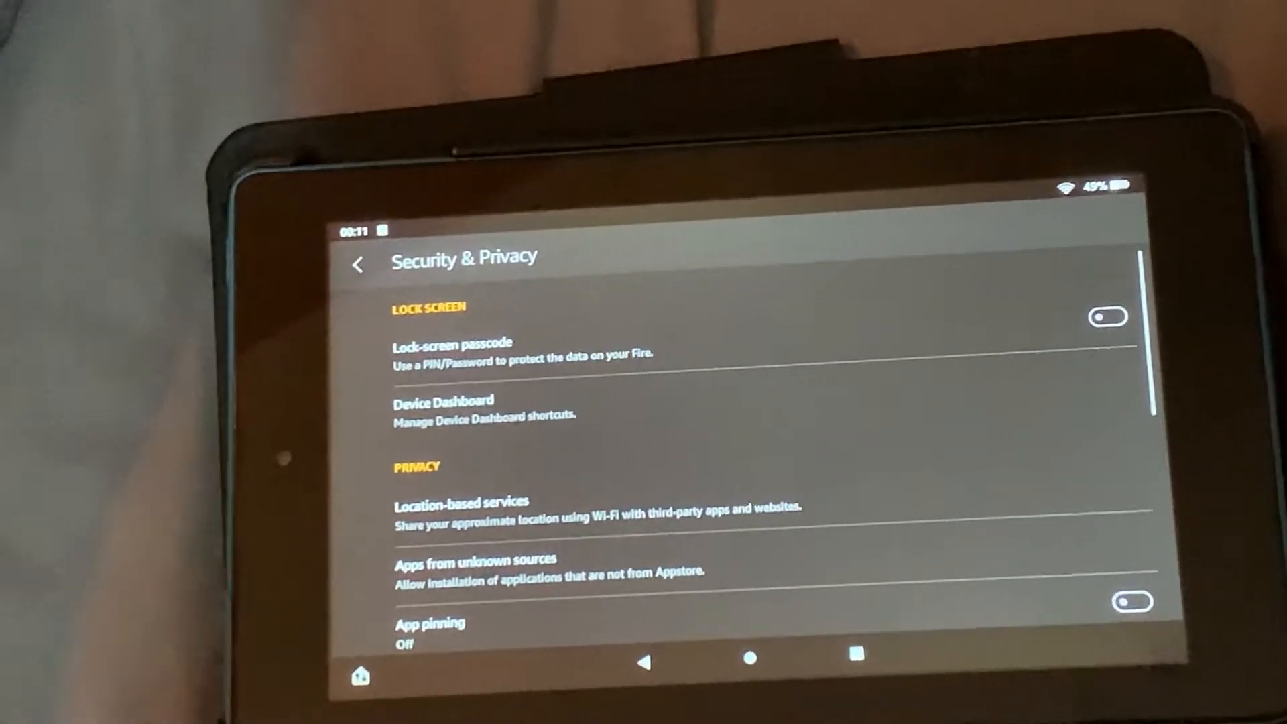
scroll(down, 3)
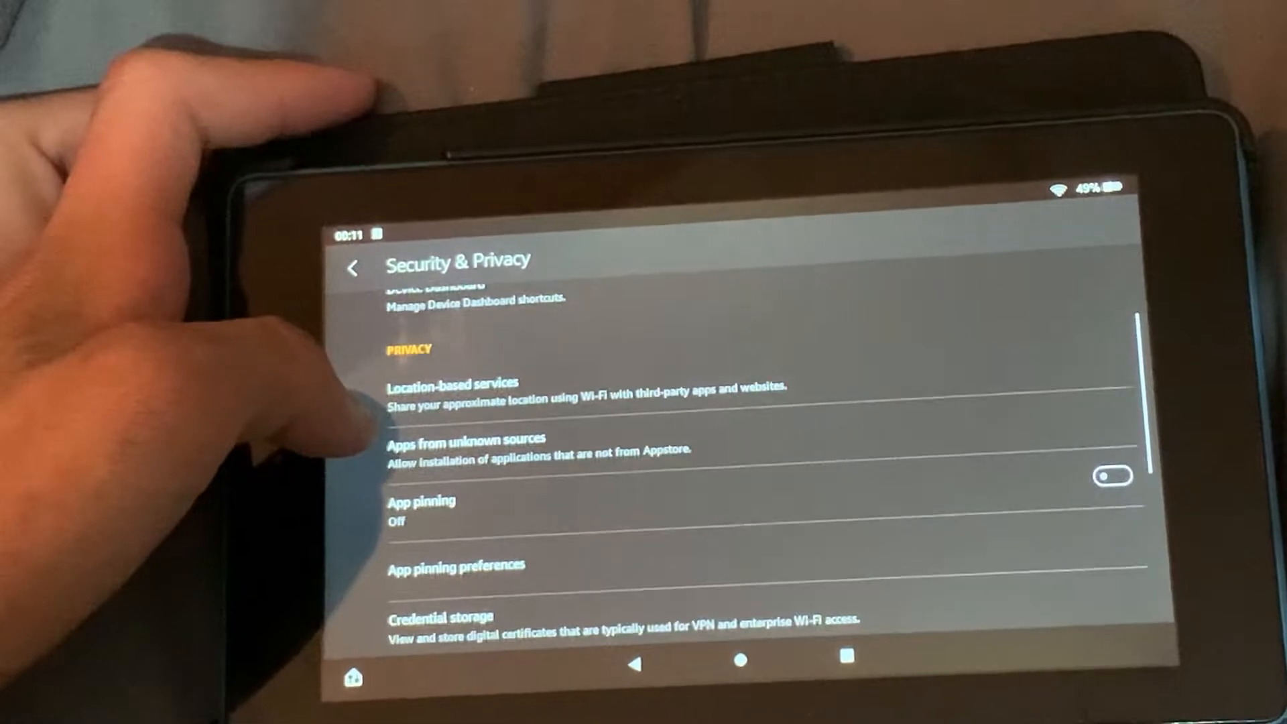
click(465, 440)
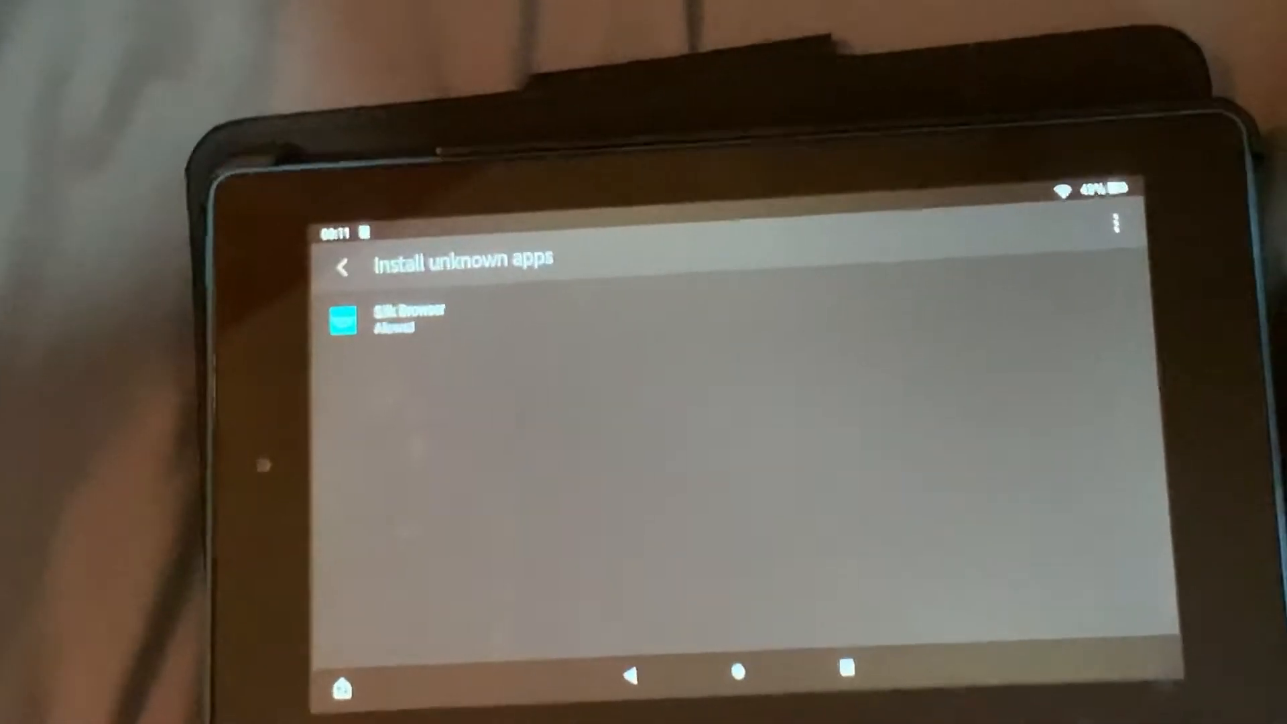
- Allow Silk Browser to install apps from unknown sources
click(1106, 341)
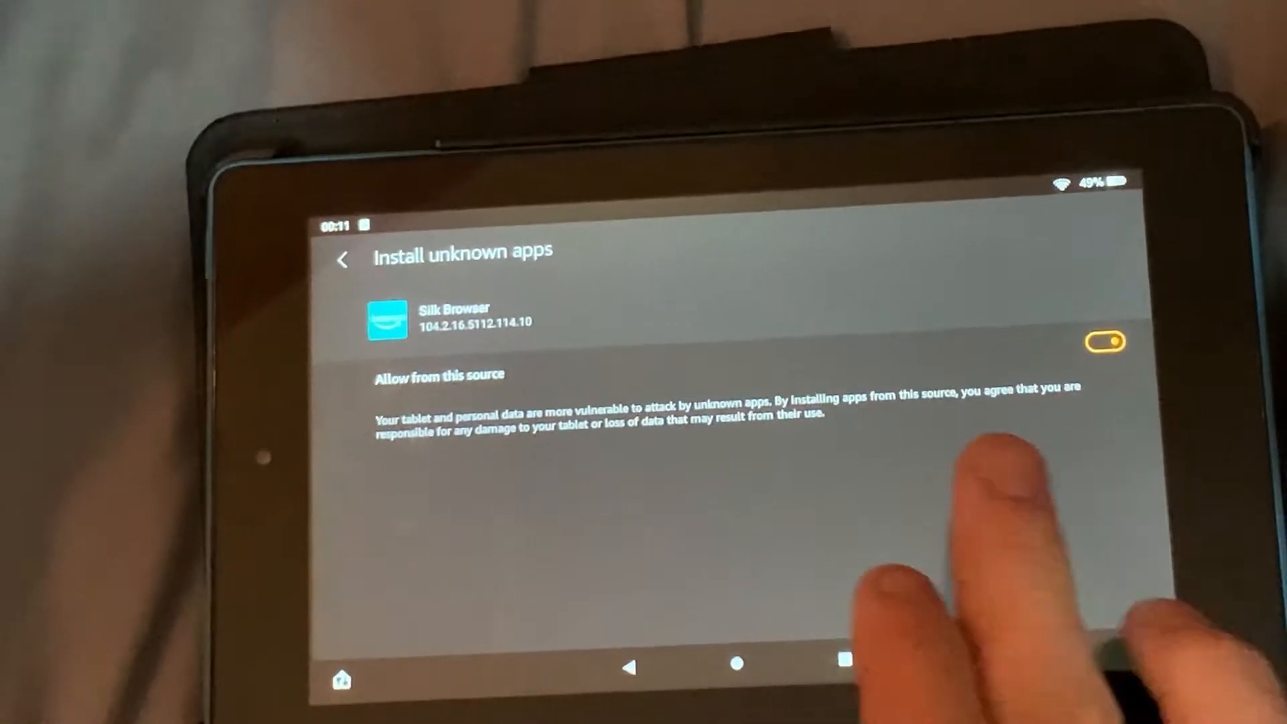
click(1106, 338)
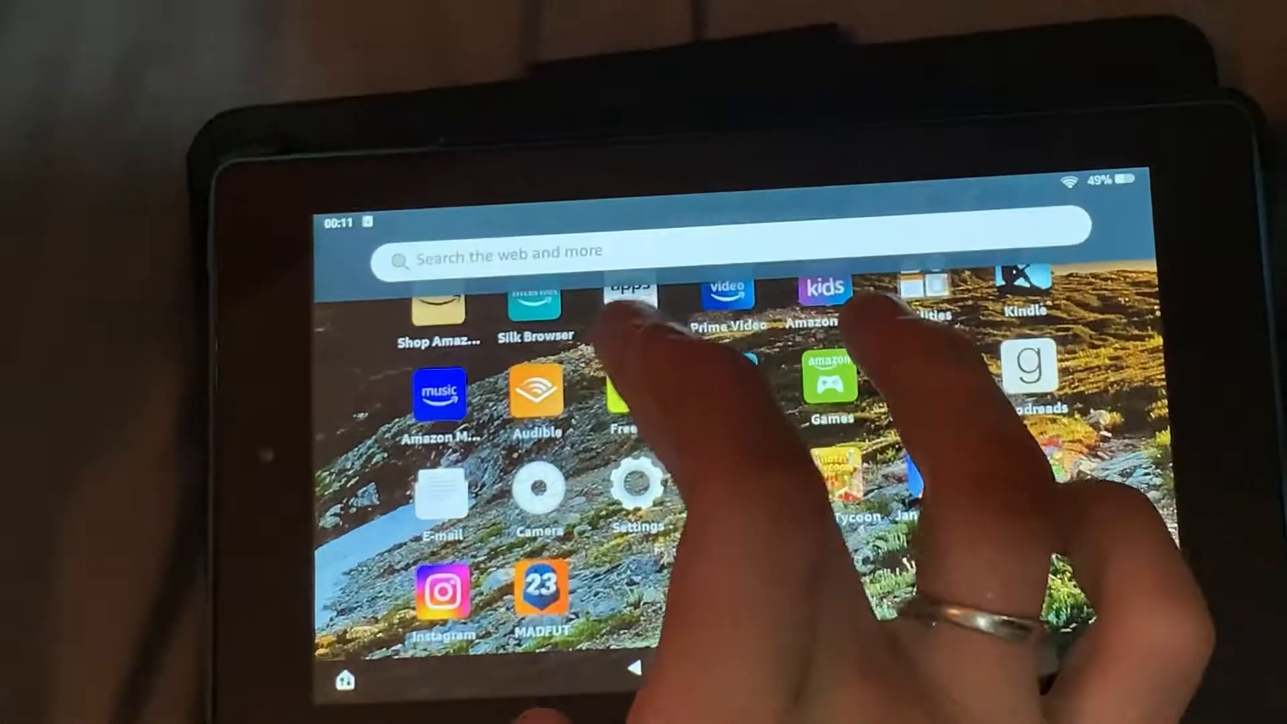
- Browse the Android Police Play Store install guide down to the Account Manager and Services Framework APK tables
click(535, 304)
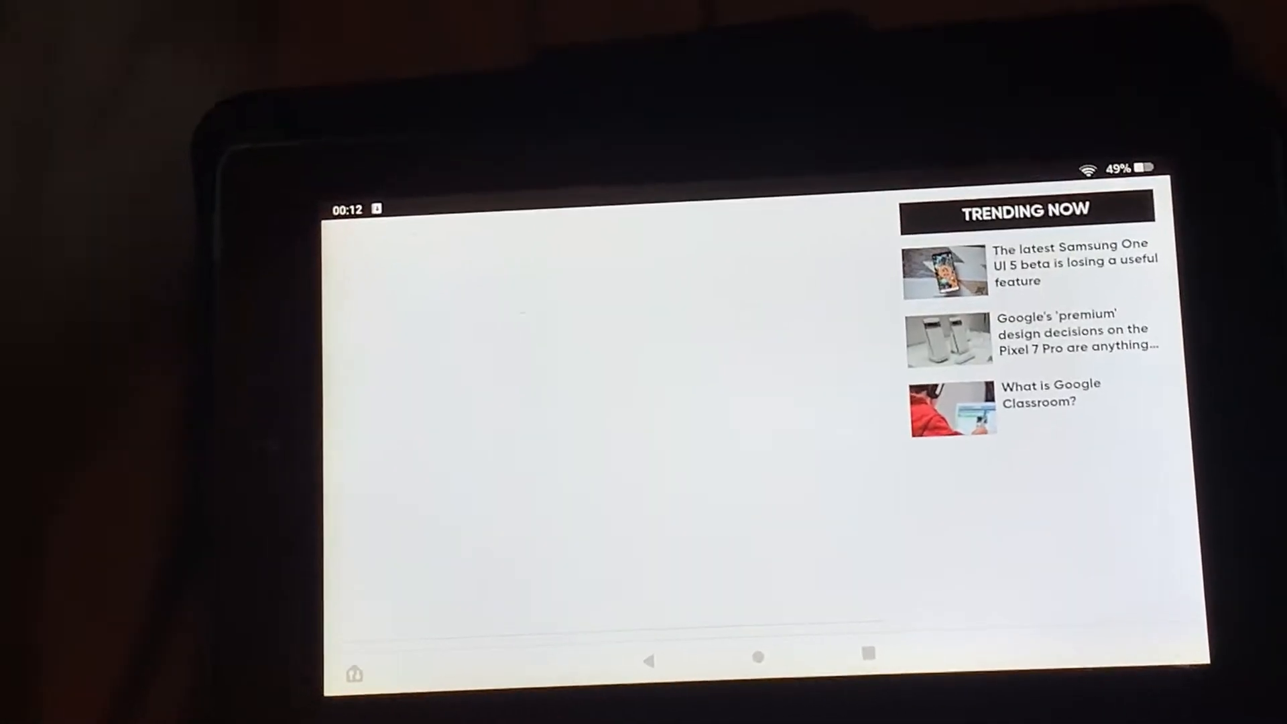
scroll(down, 3)
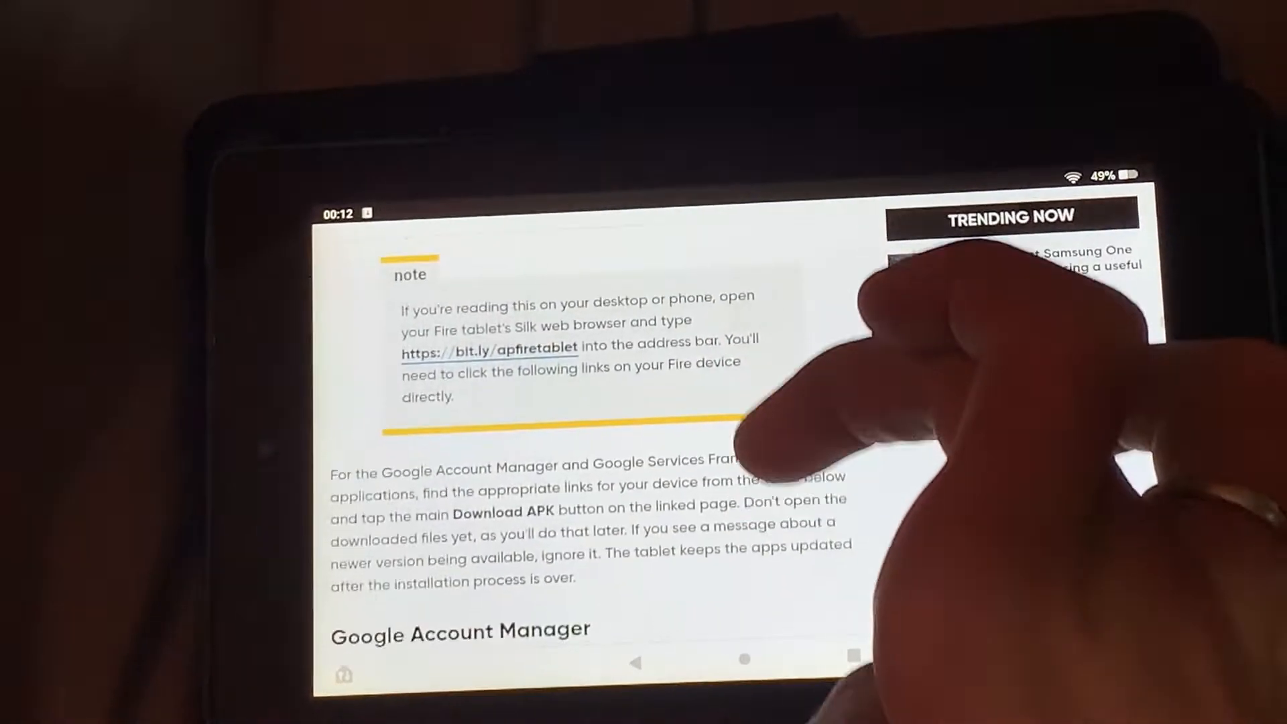
scroll(down, 3)
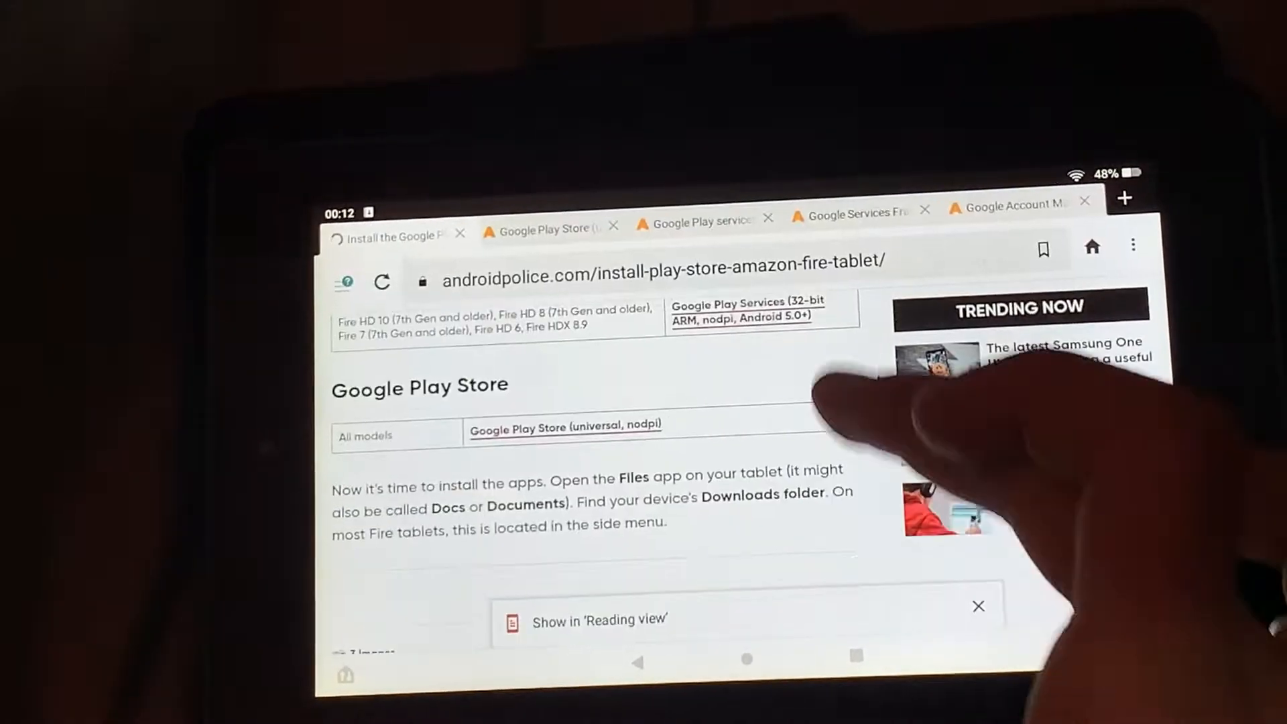
scroll(down, 3)
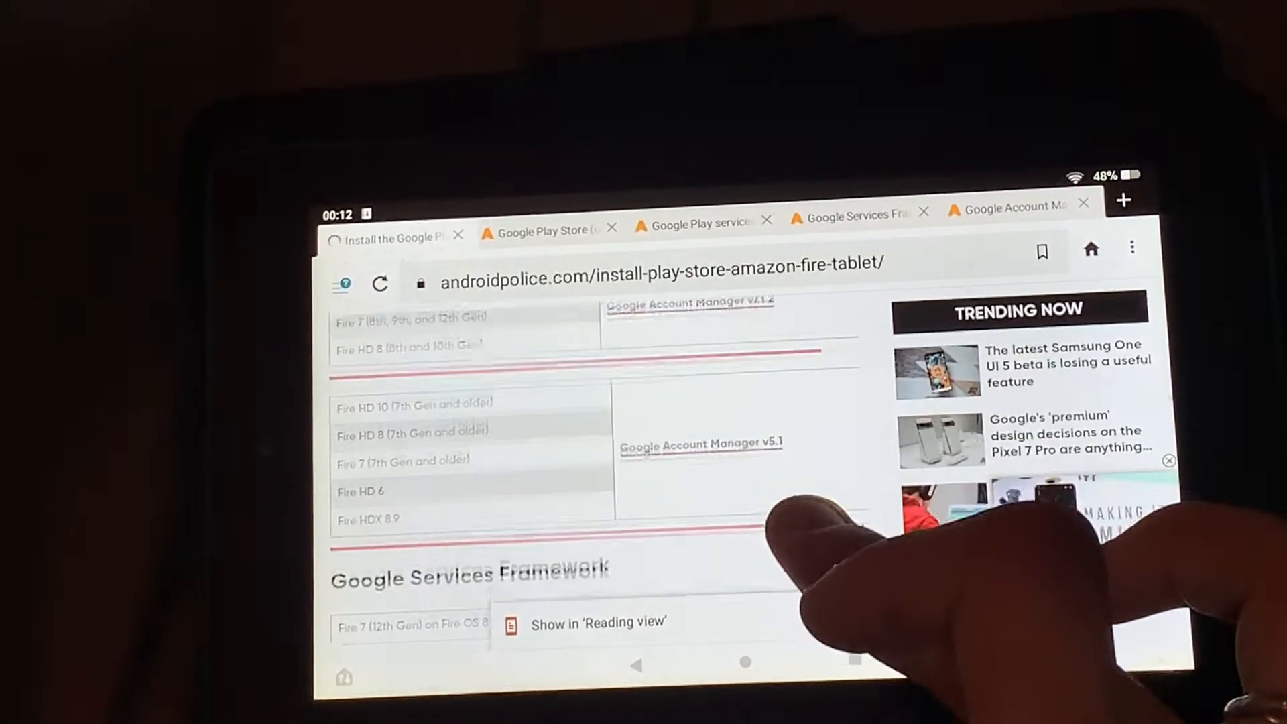
scroll(down, 3)
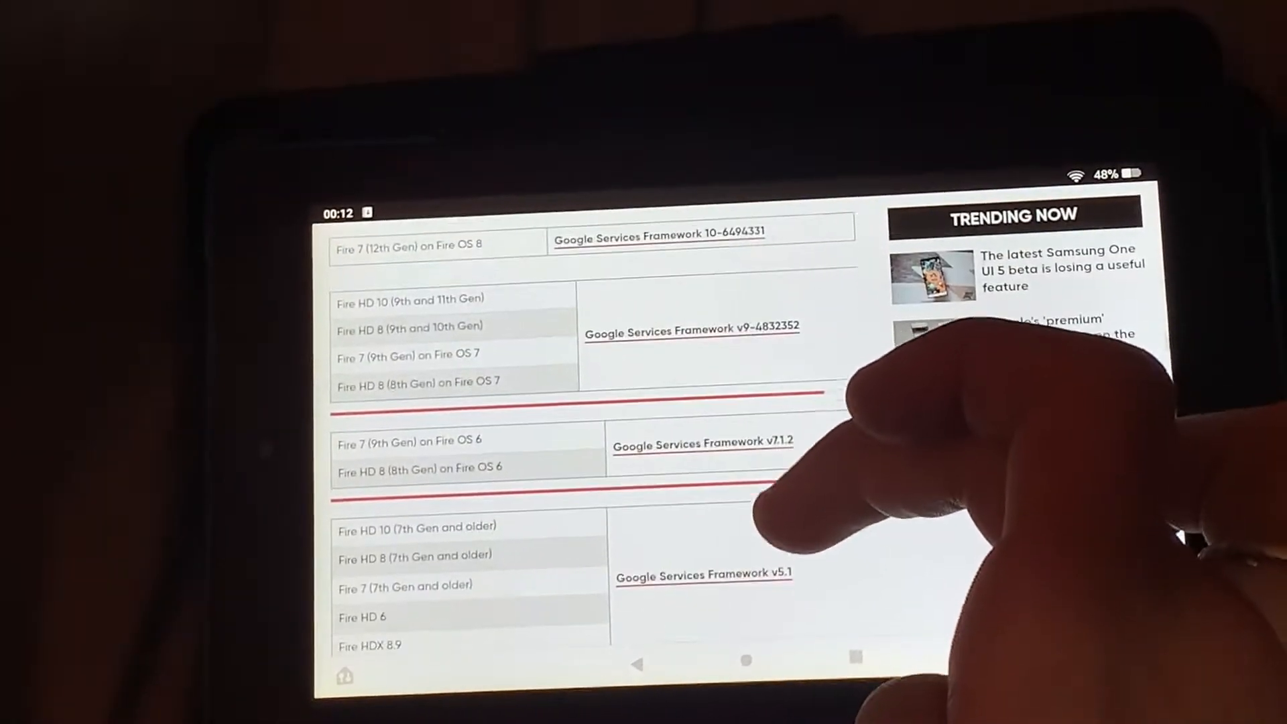
scroll(down, 3)
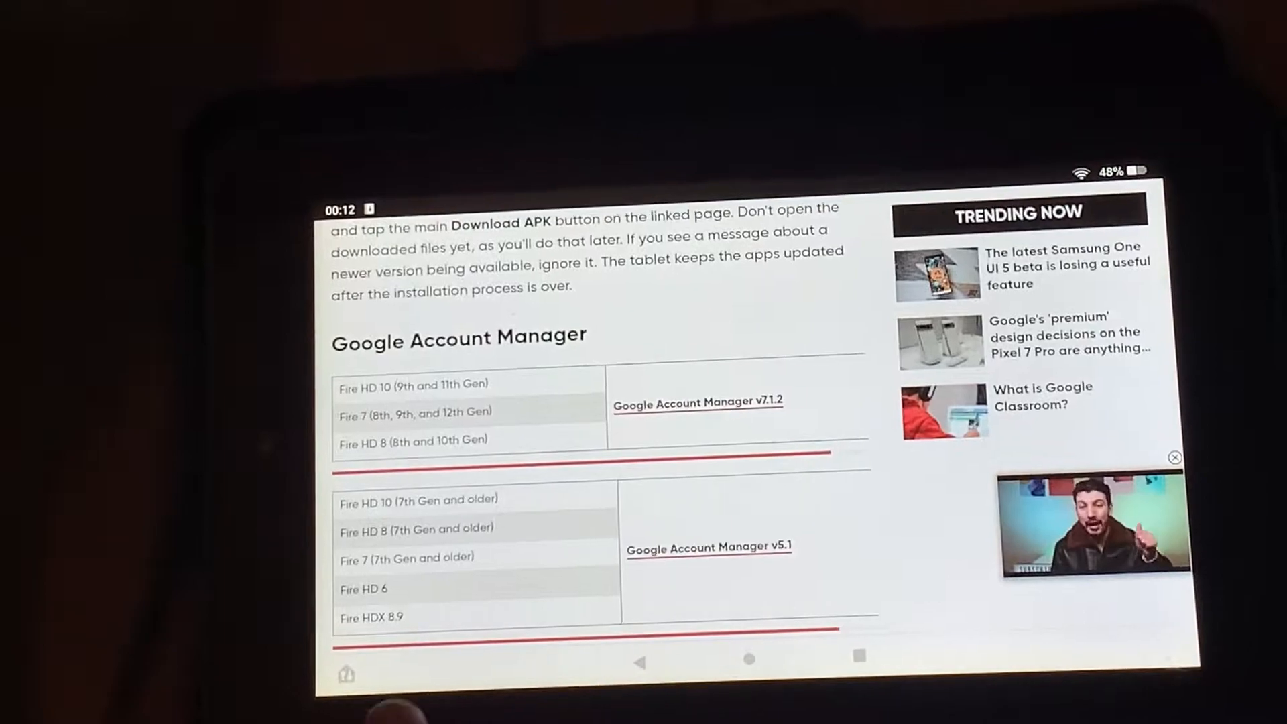
scroll(down, 3)
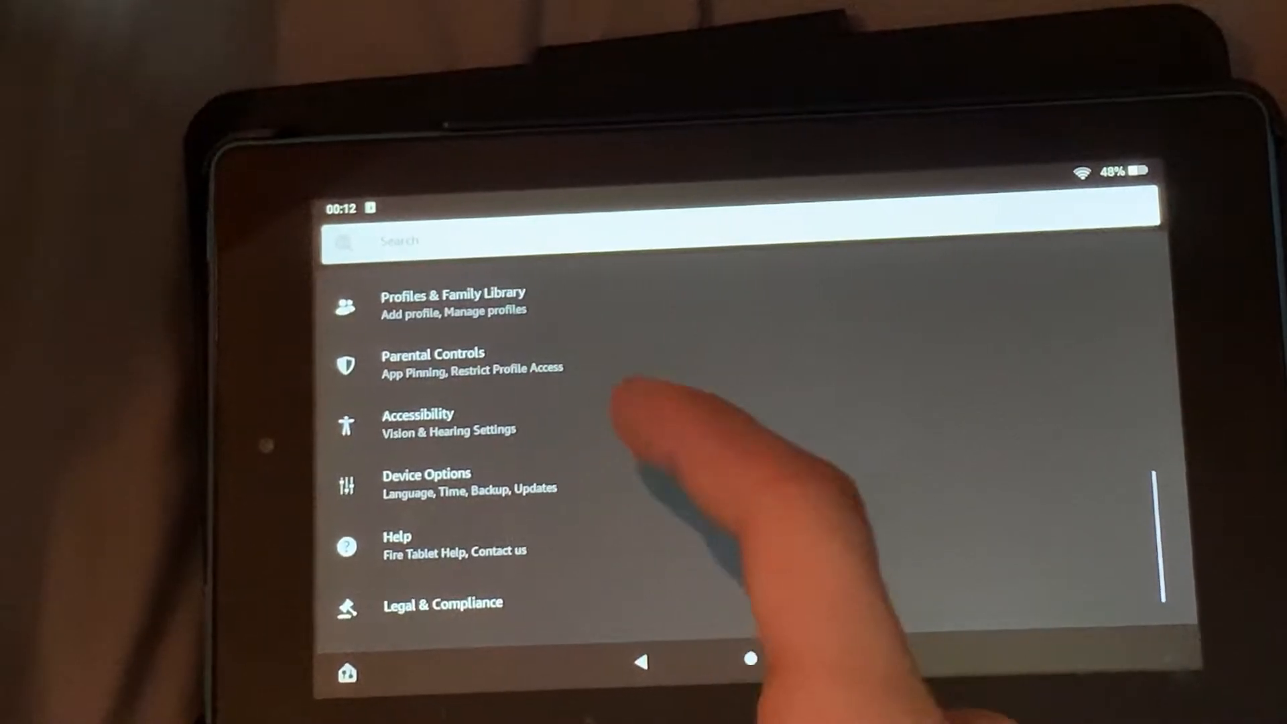
- Check About Fire Tablet under Device Options, confirming the model is Fire 7 (9th generation)
click(427, 481)
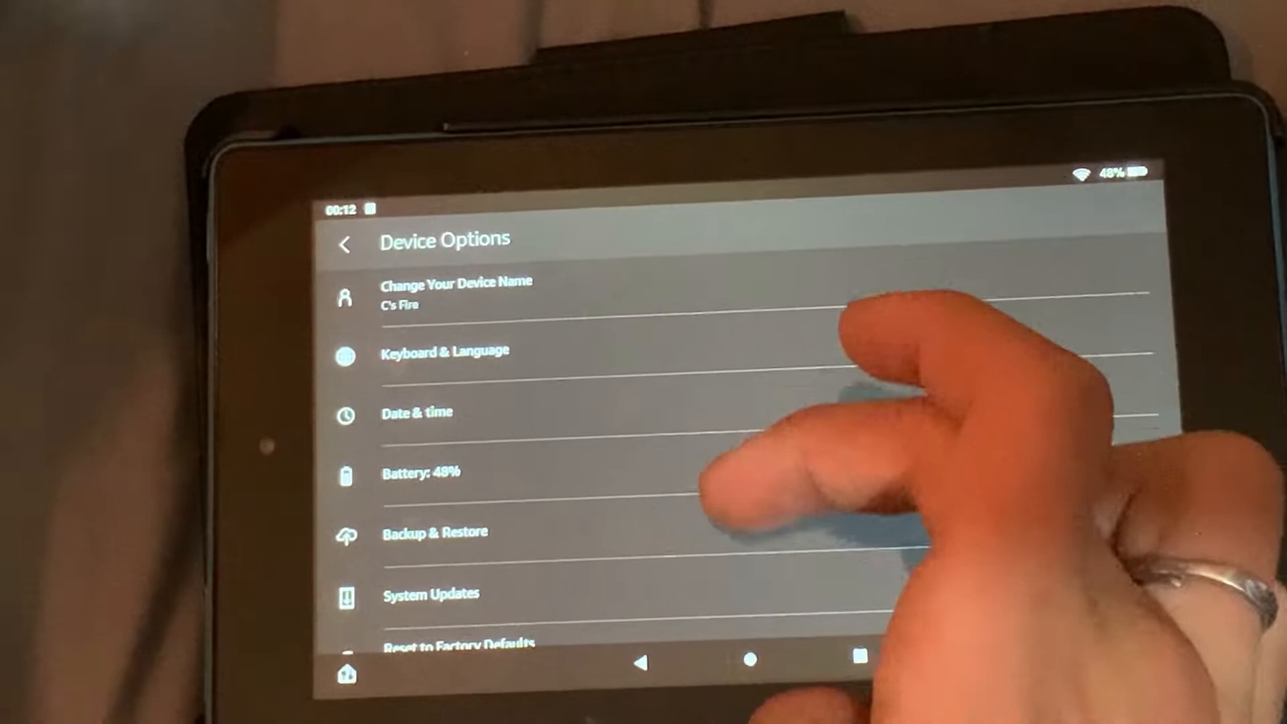
scroll(down, 3)
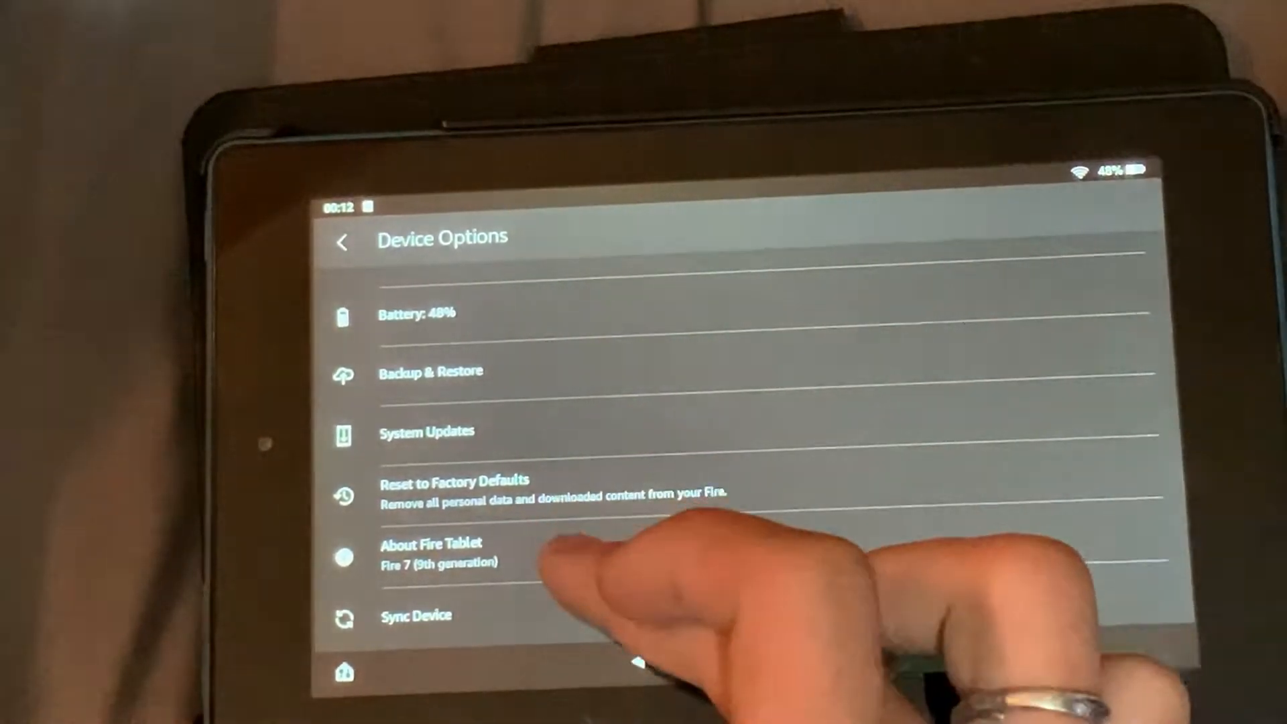
click(429, 553)
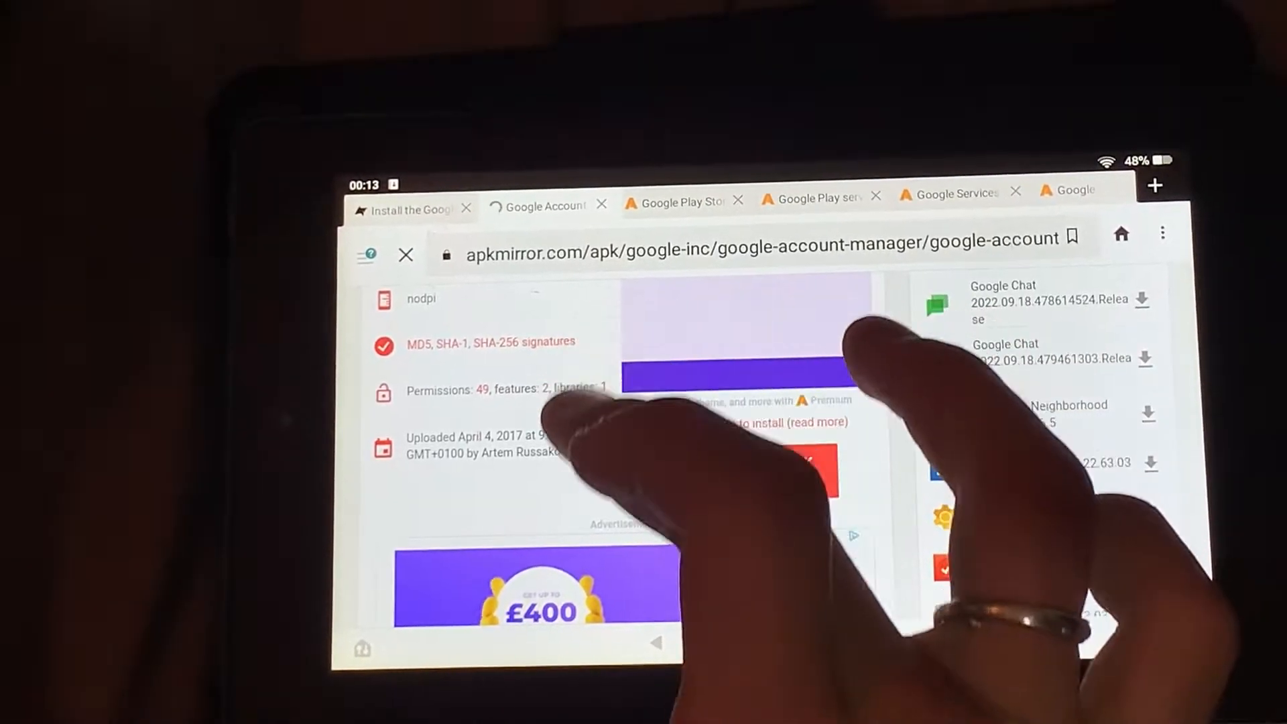
- Start the Google Services Framework APK download for this tablet from the guide's APKMirror link
scroll(down, 3)
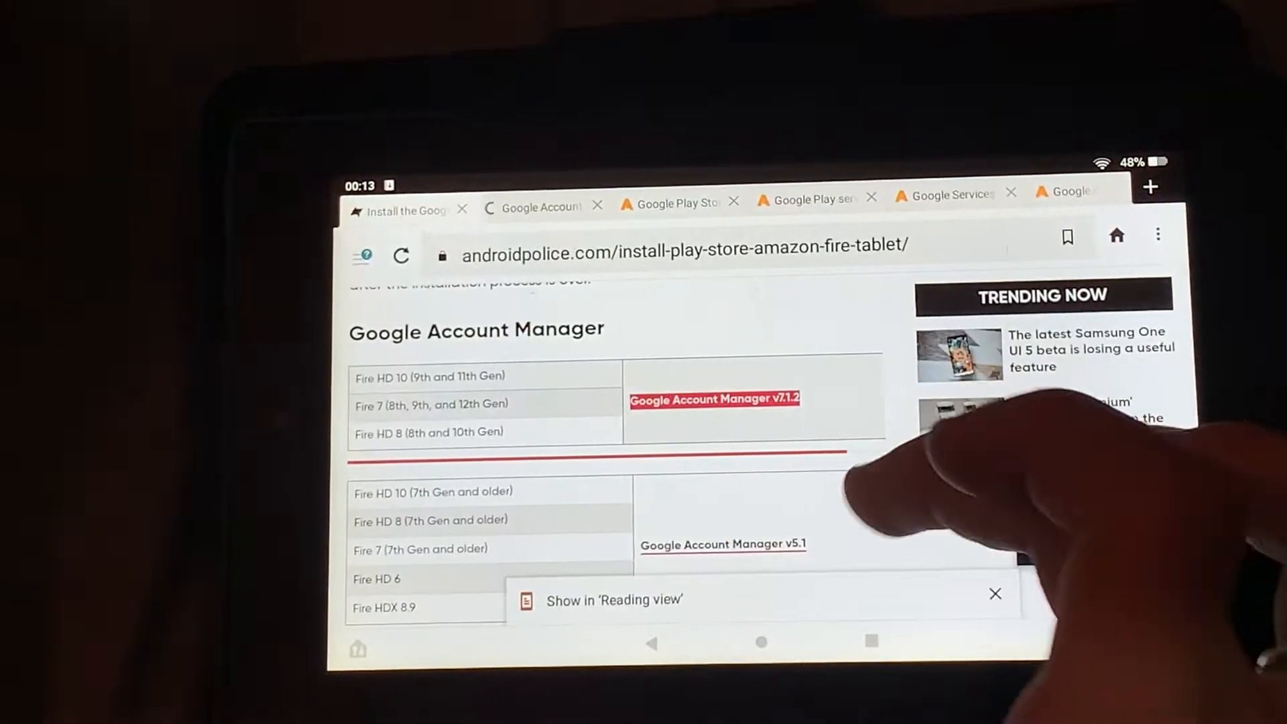
scroll(down, 3)
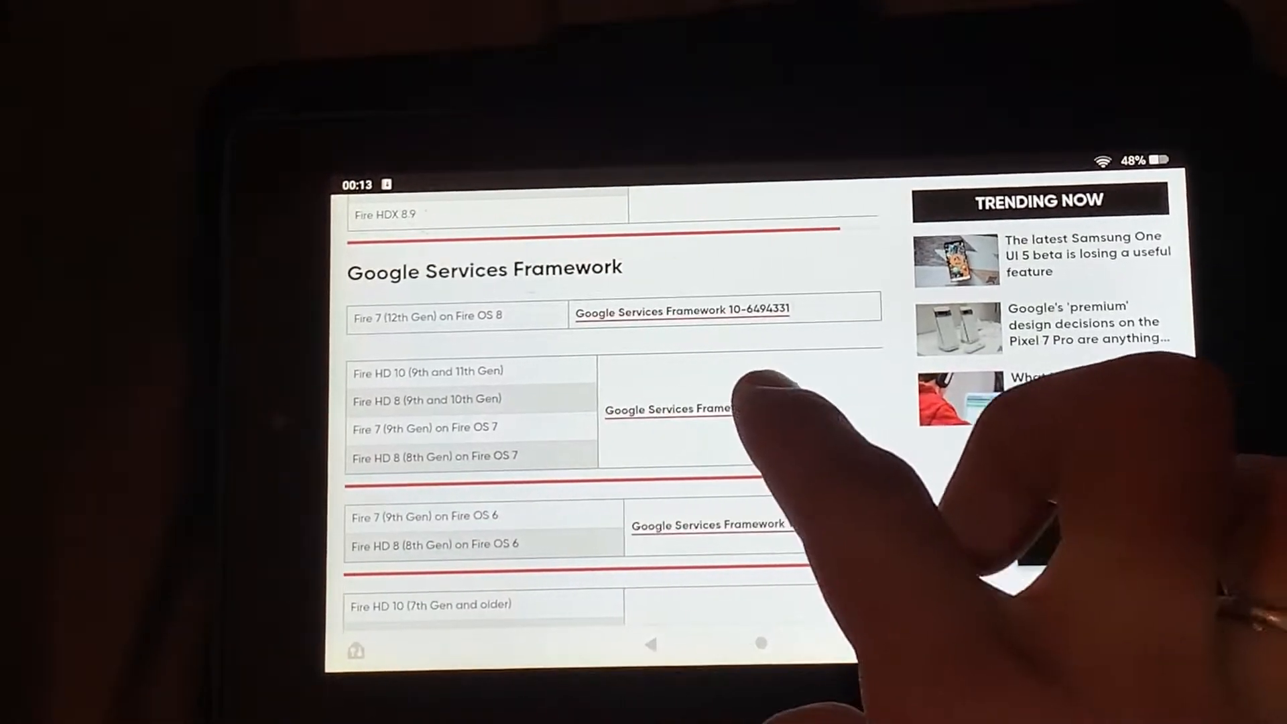
click(668, 409)
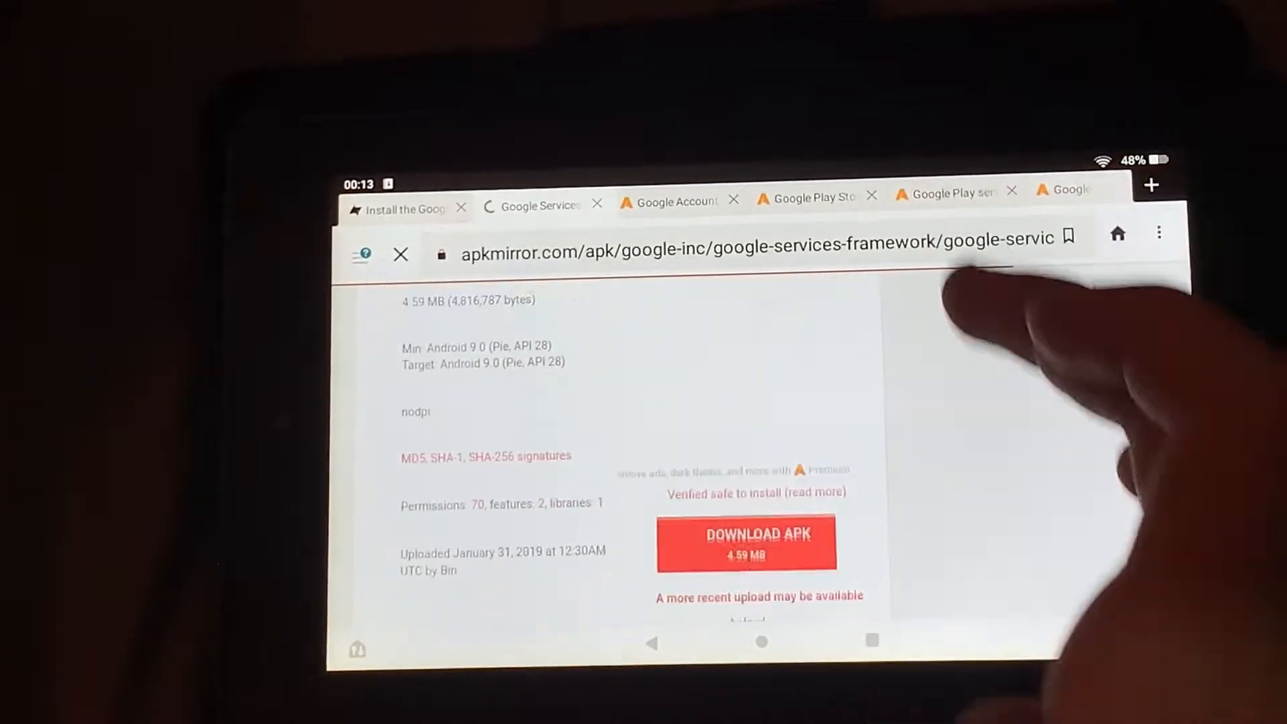
scroll(down, 3)
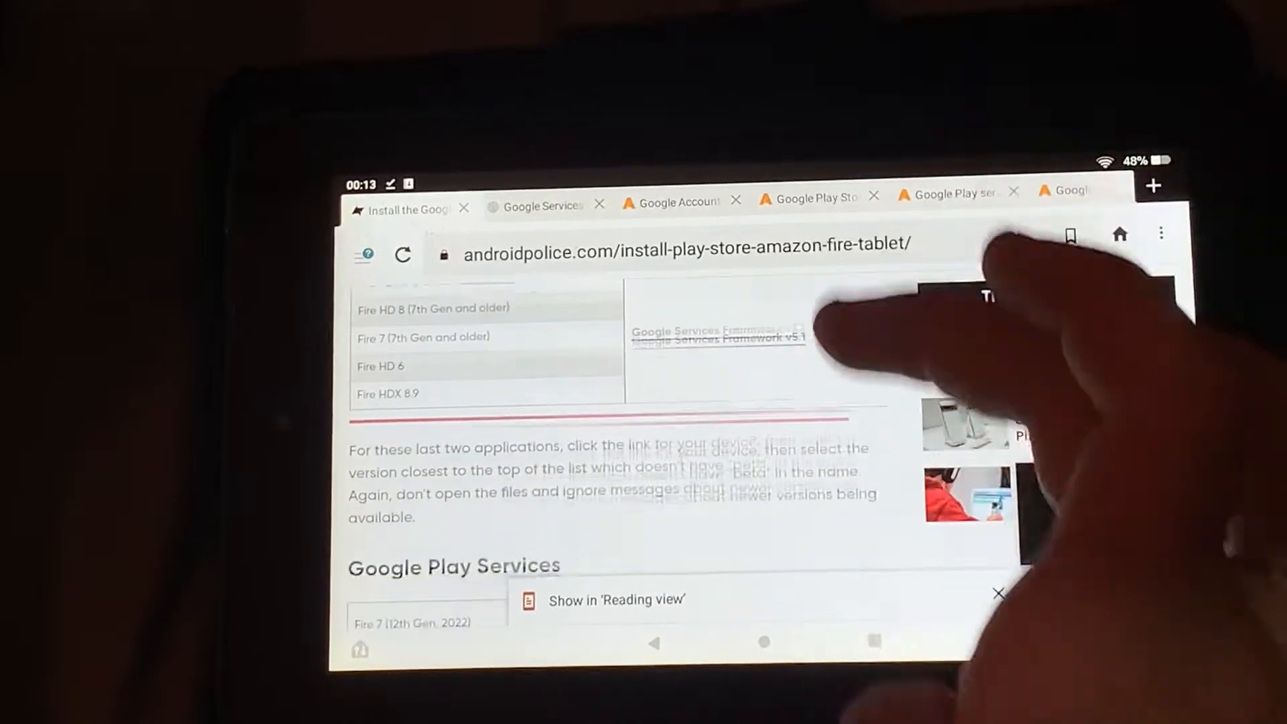
- Start the Google Play Services APK download for Fire 7 (9th Gen) from APKMirror
scroll(down, 3)
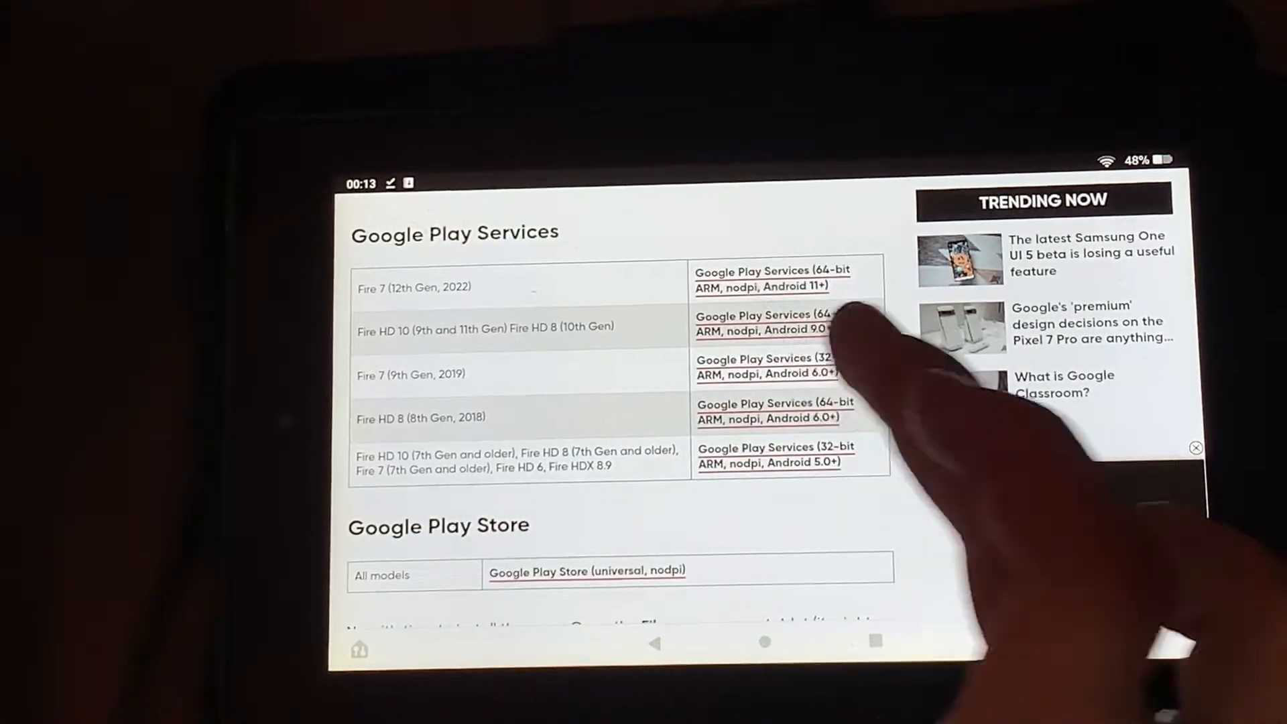
click(763, 323)
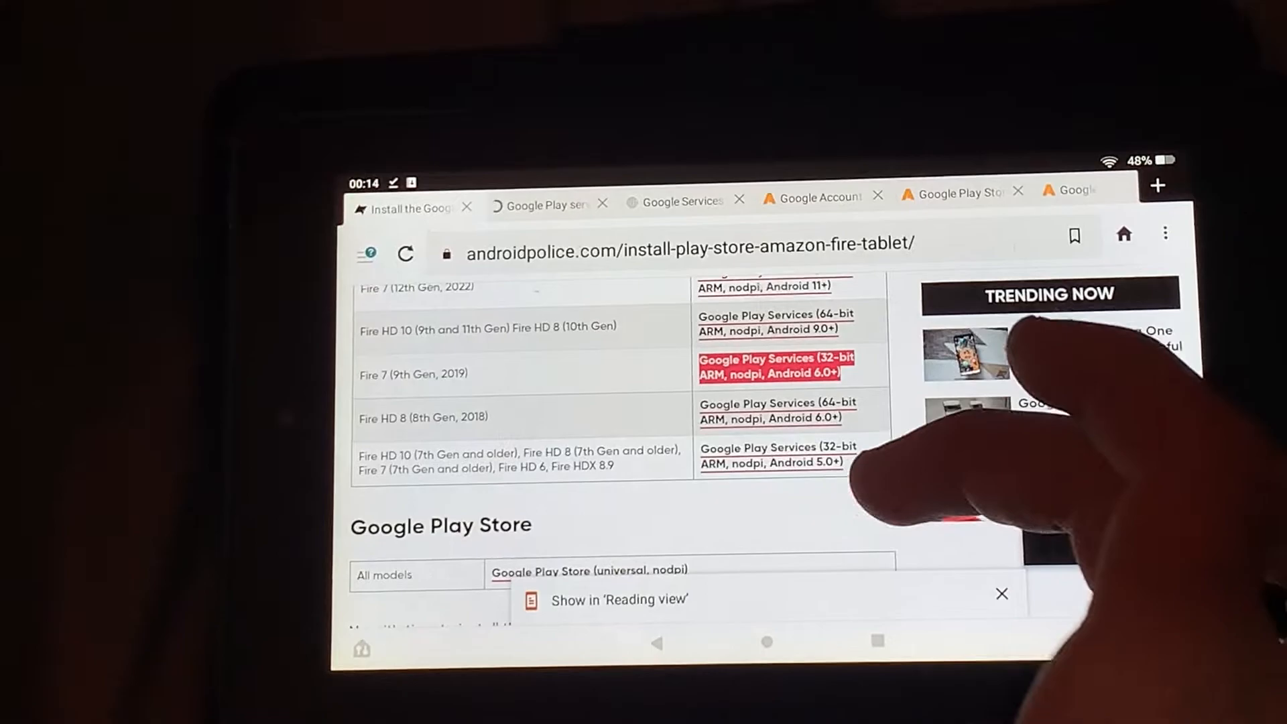
scroll(down, 3)
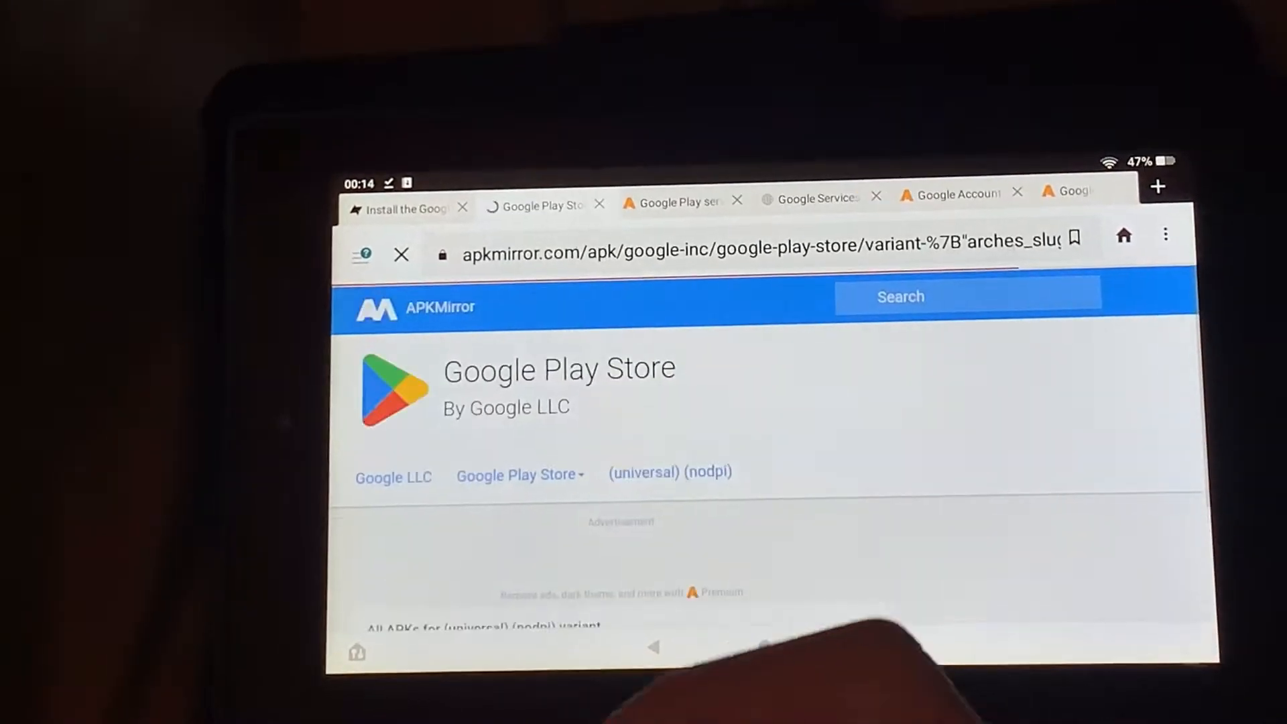
- Download Google Play Store 32.6.15-21 (nodpi, Android 5.0+) from APKMirror and return to the home screen
scroll(down, 3)
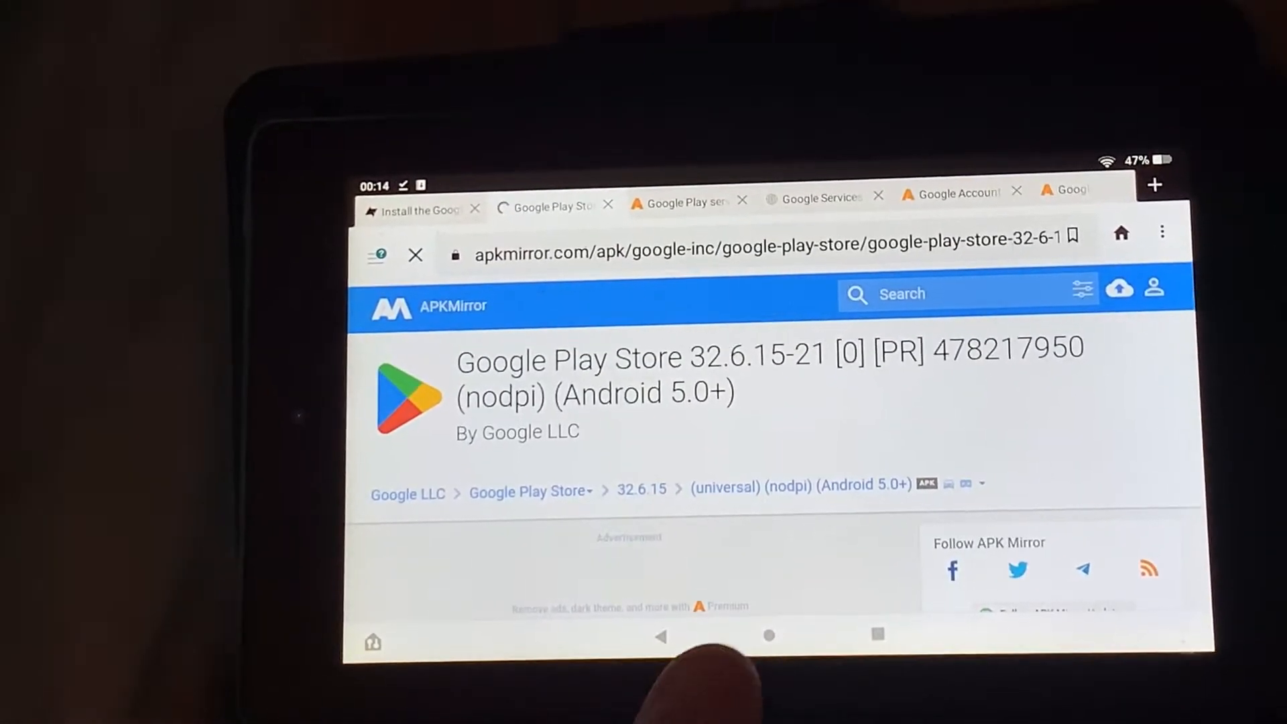
click(767, 634)
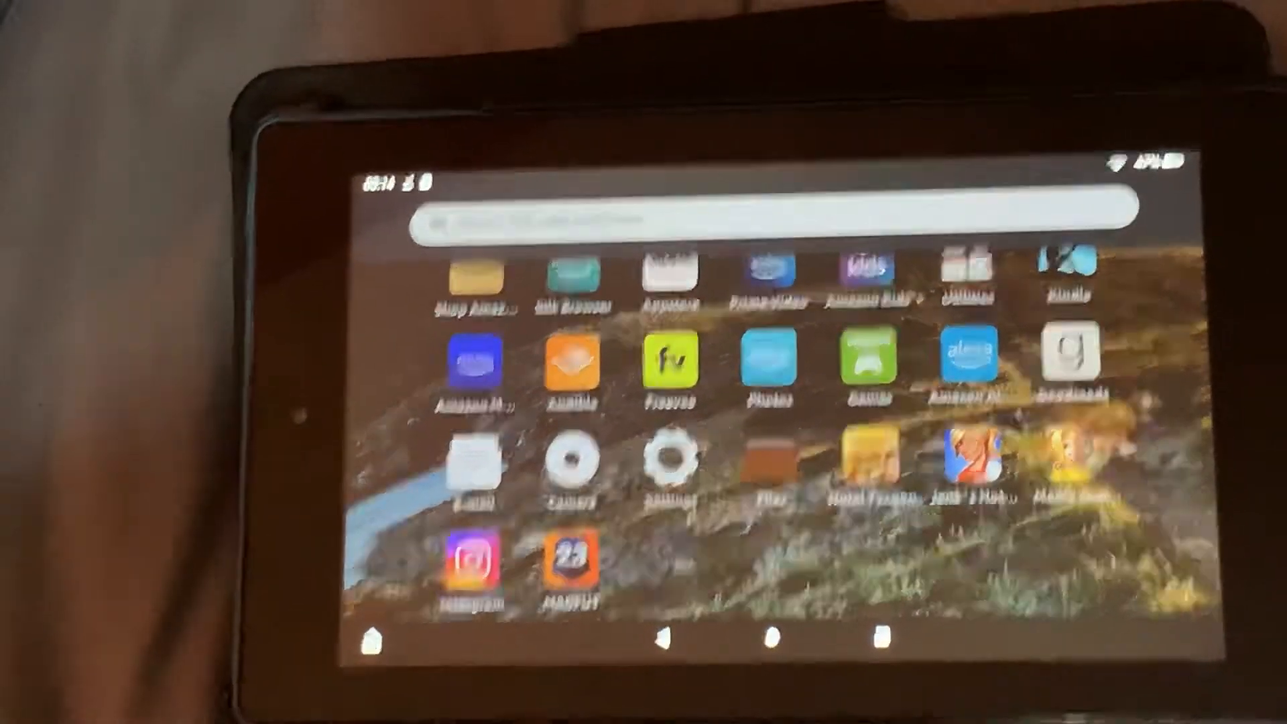
- Install the Google Account Manager APK from Files > Downloads, accepting the unknown-app warning
click(770, 464)
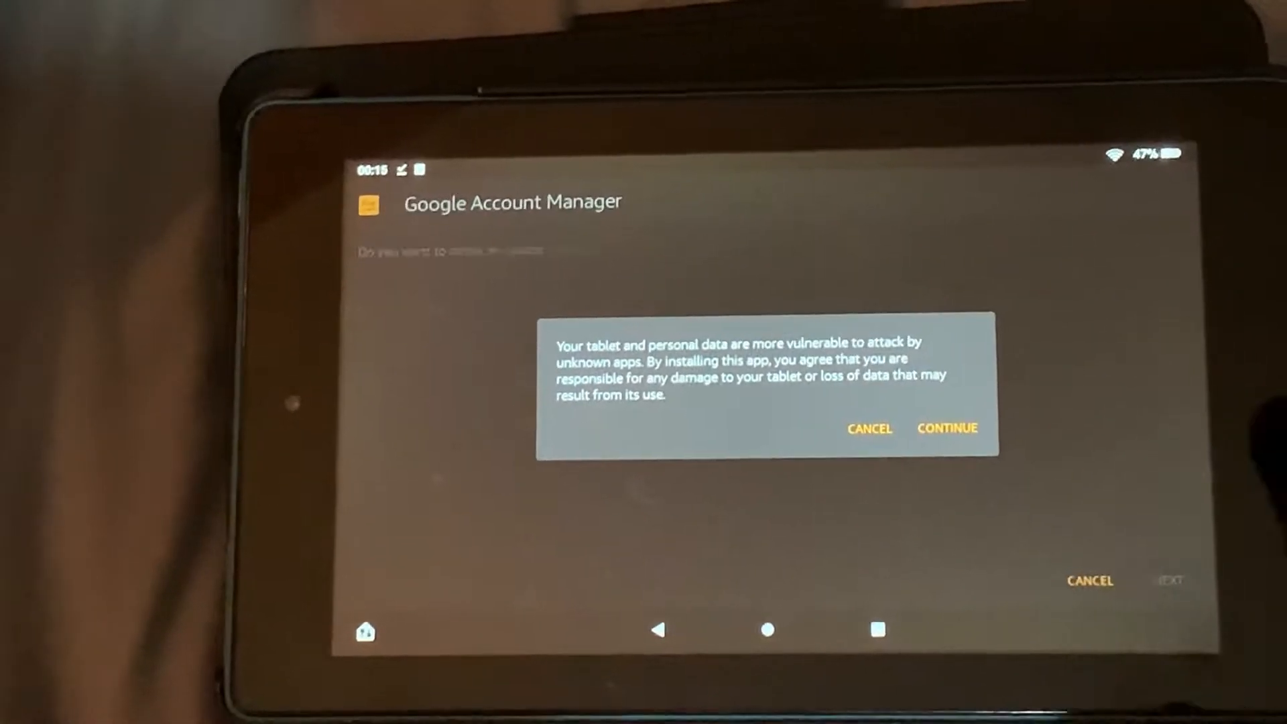
click(947, 428)
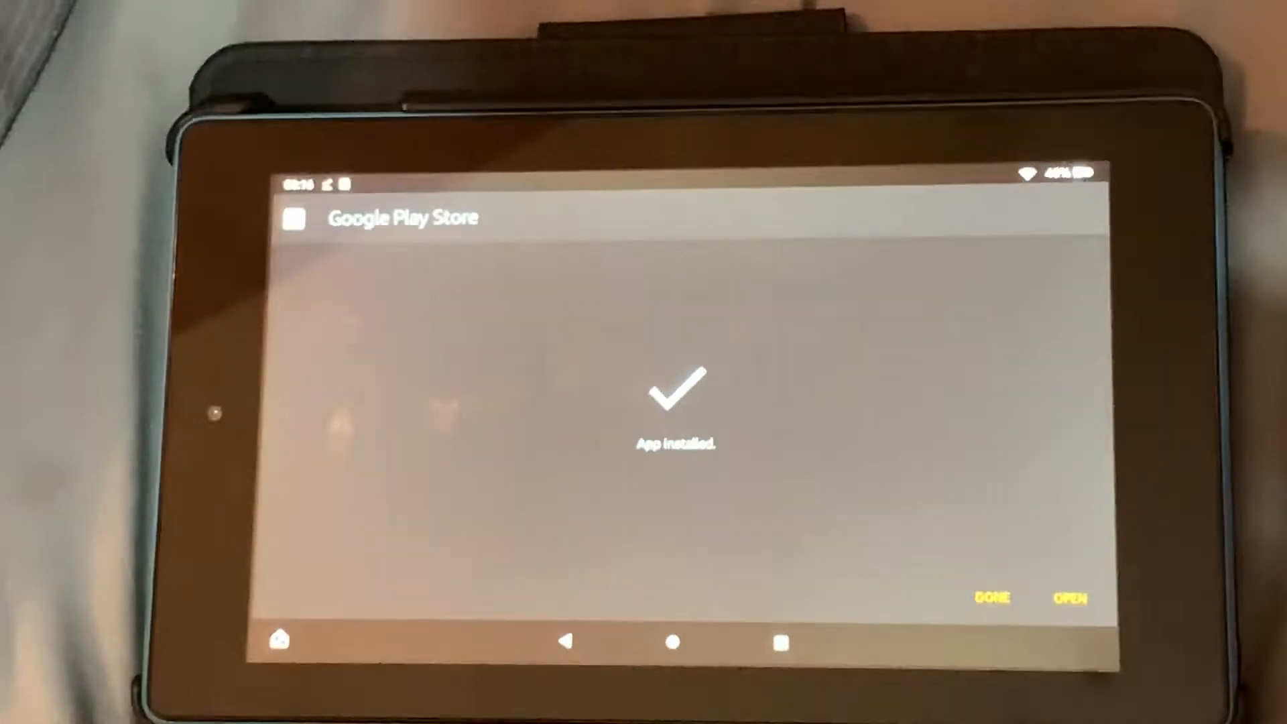
- Finish the Google Play Store installation so its icon appears on the home screen
click(990, 598)
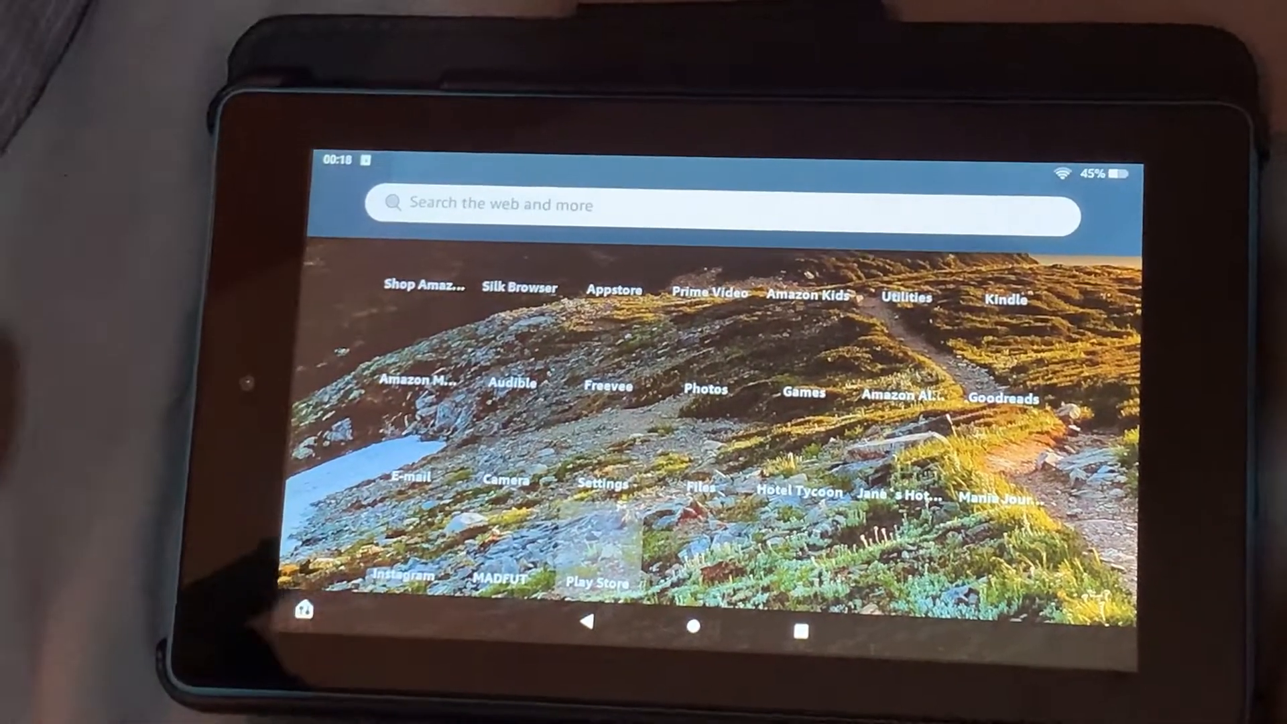
- Launch Google Play Store from its home-screen icon
click(595, 580)
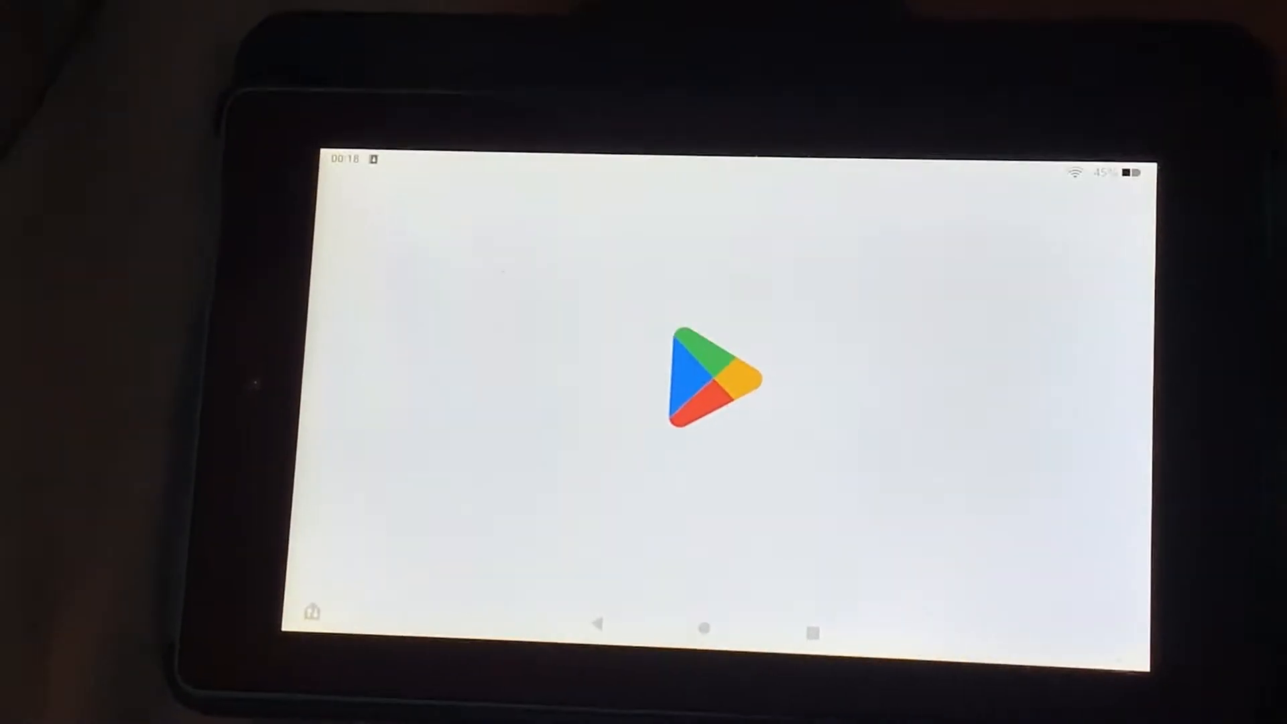